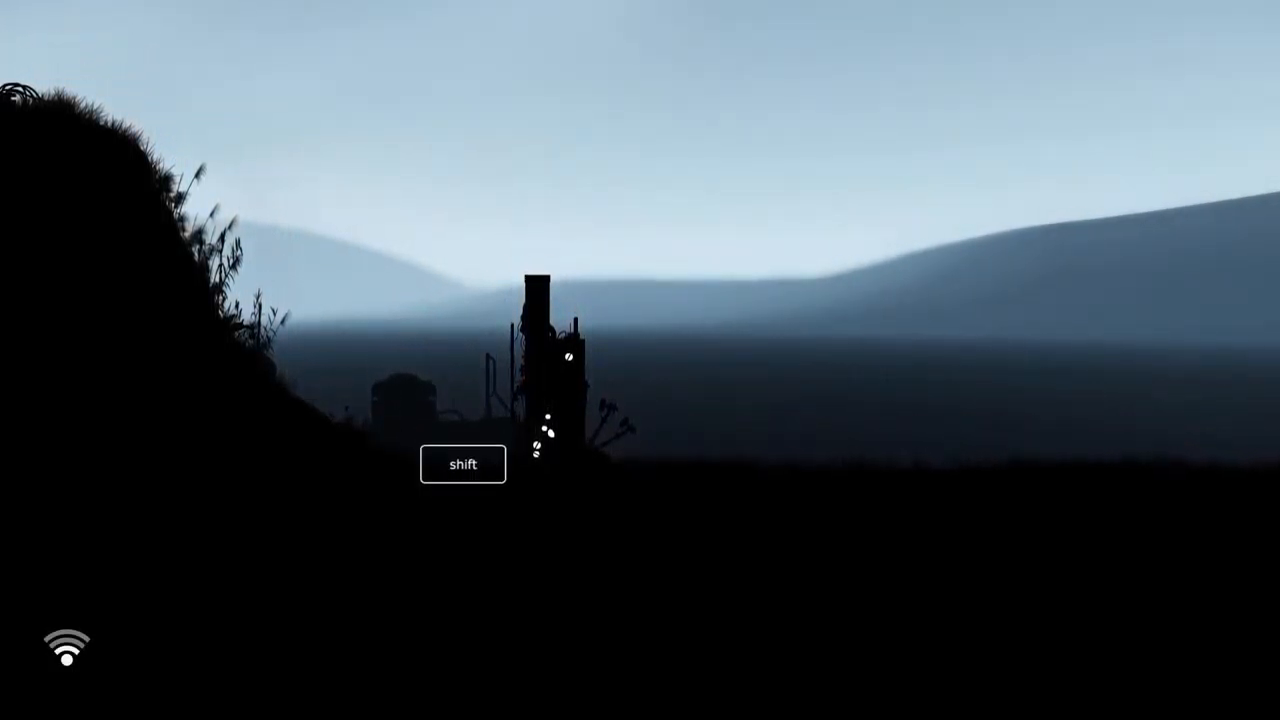
Make the robot run across the dusky hills toward the antenna tower using Shift.
key(shift)
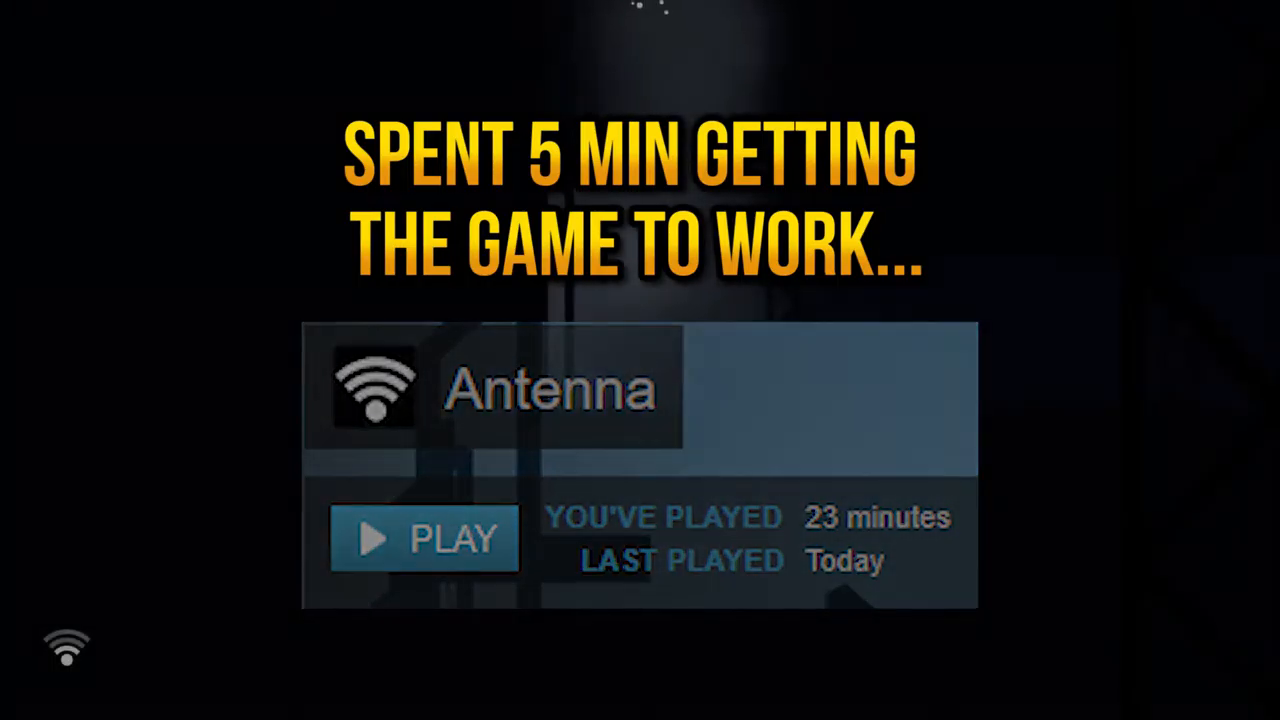
click(424, 538)
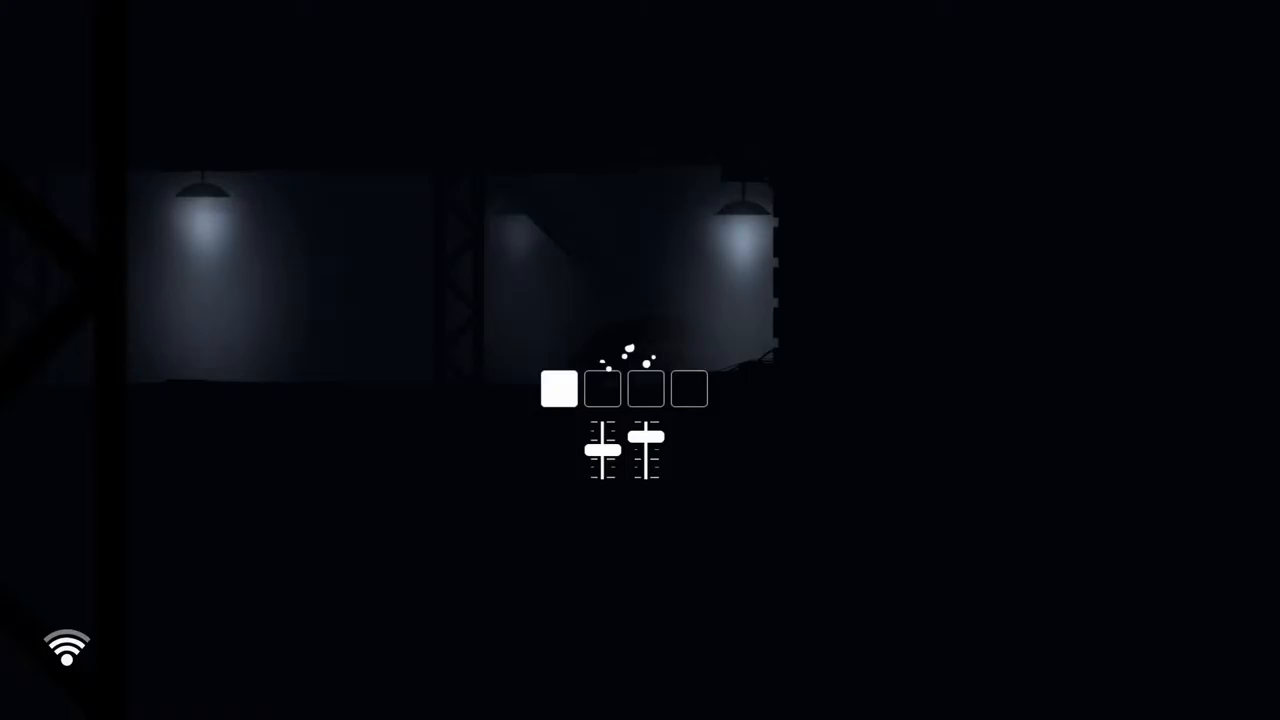
Retune the two tone sliders so the first of the four puzzle boxes lights up.
click(646, 388)
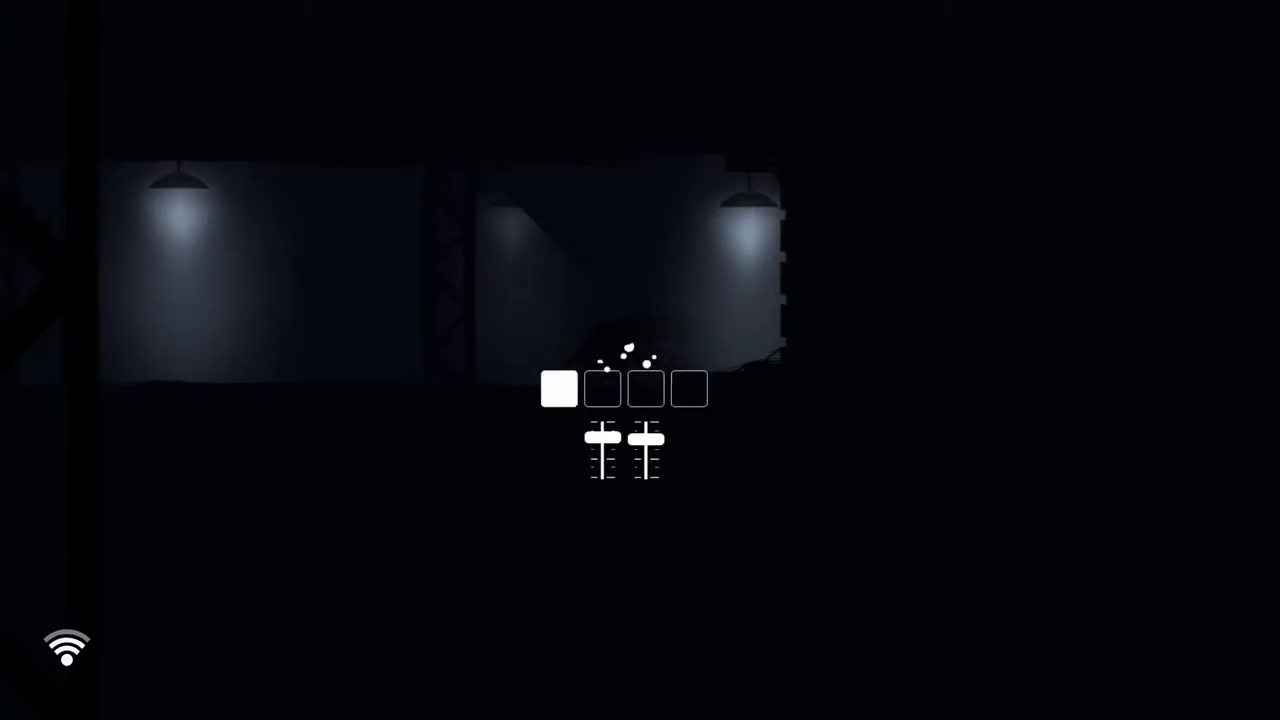
click(602, 388)
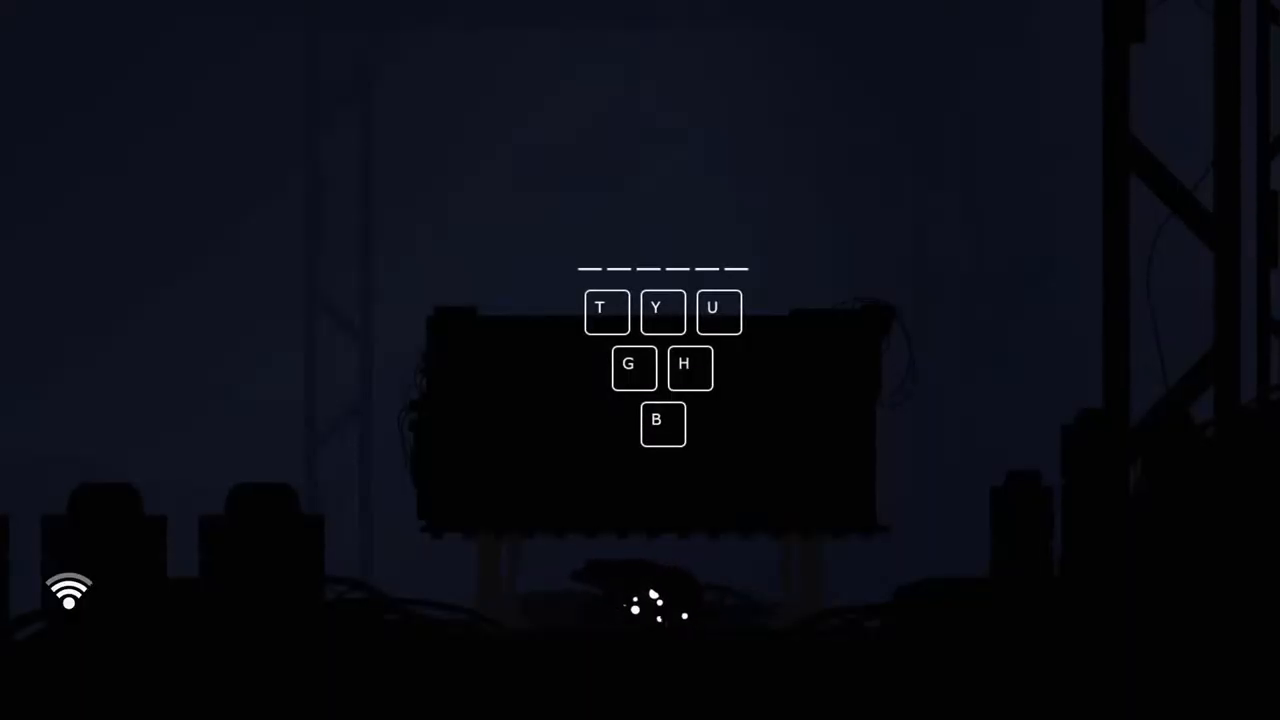
Dismiss the quit menu with N, then enter letters (including Y) into the billboard puzzle's blanks.
key(Escape)
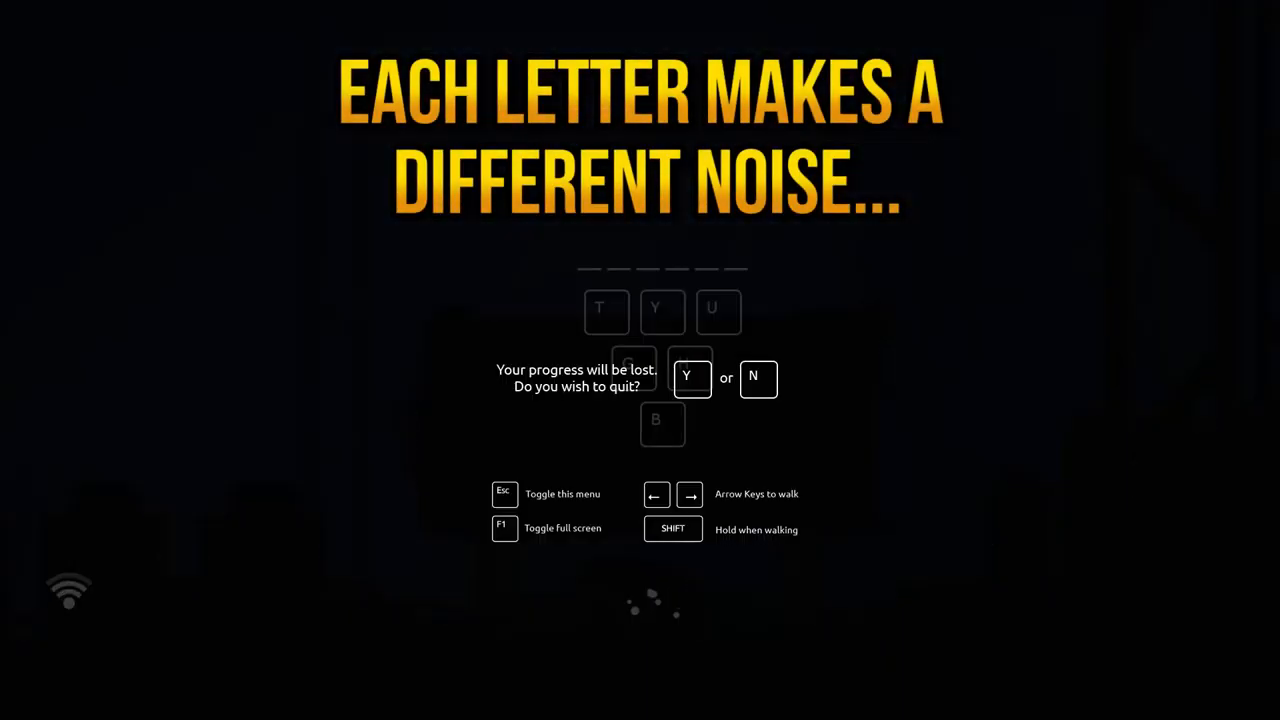
key(n)
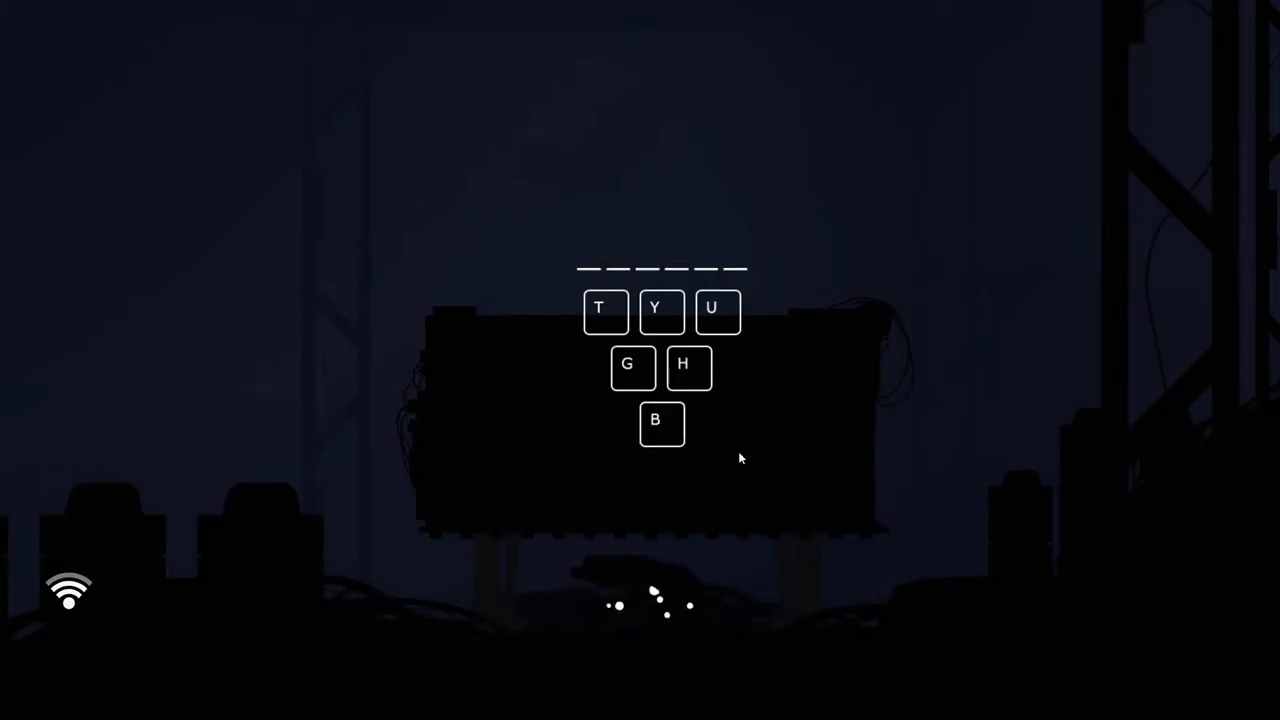
key(y)
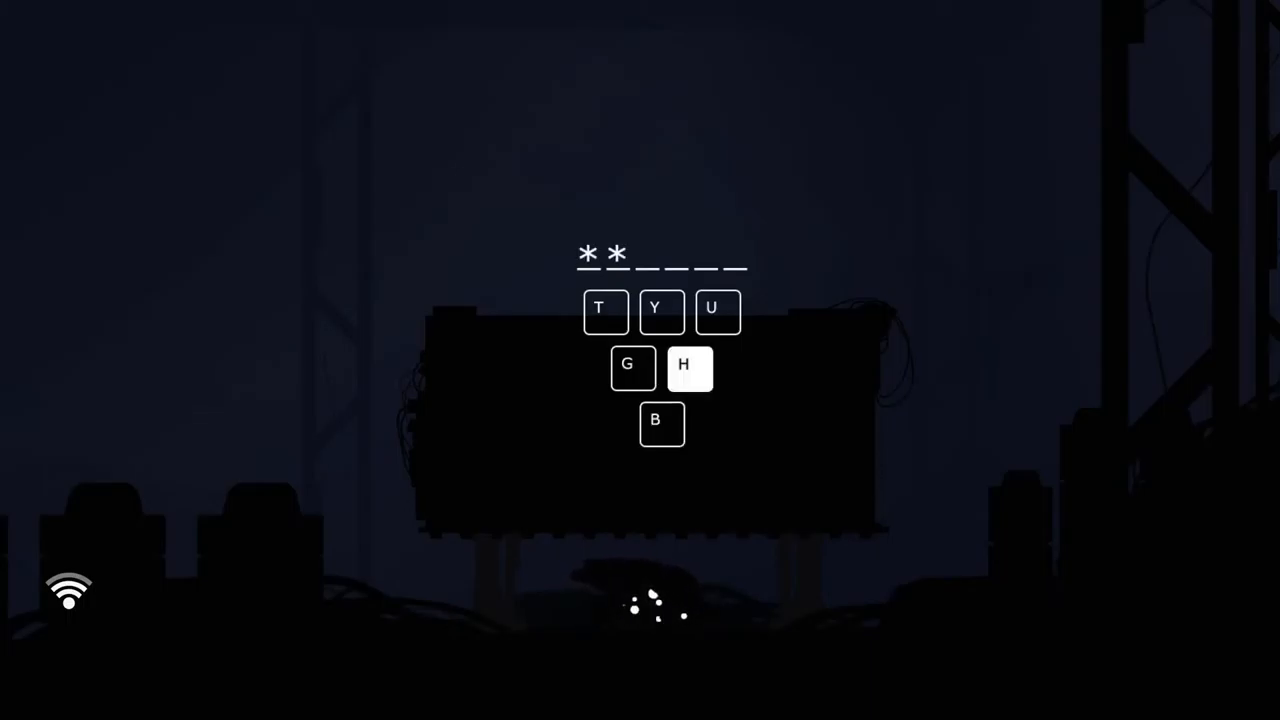
click(684, 364)
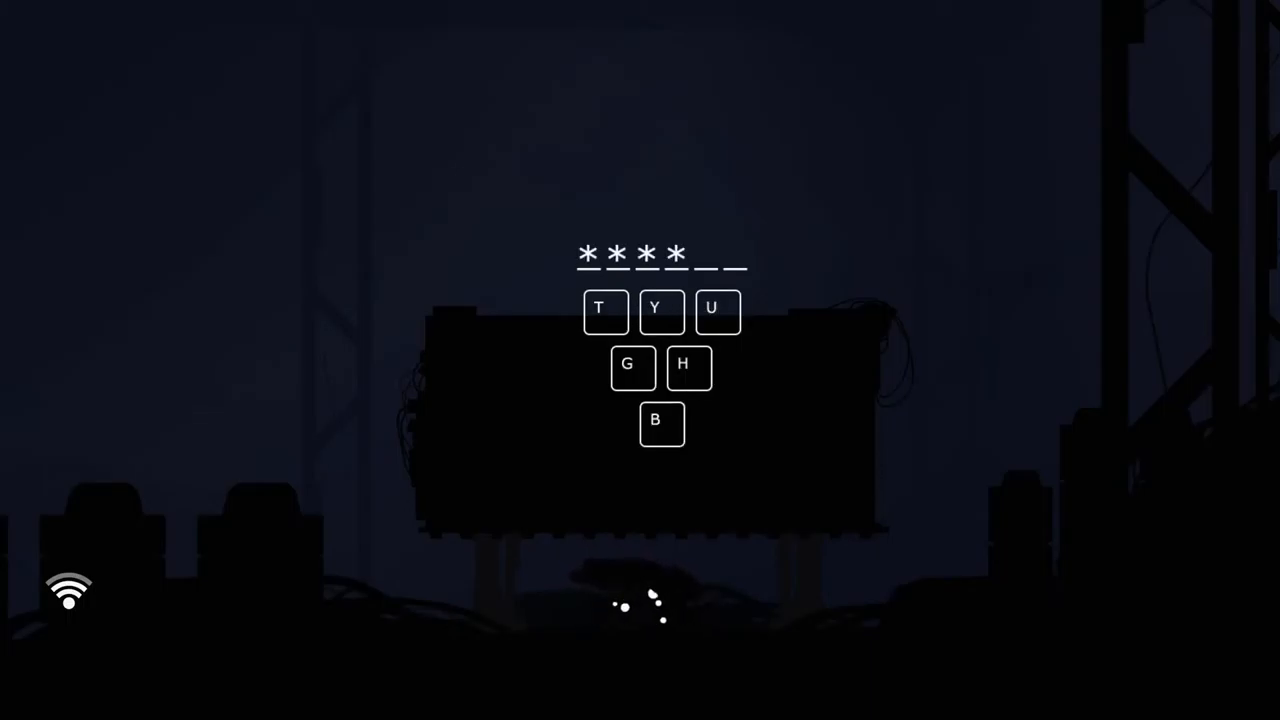